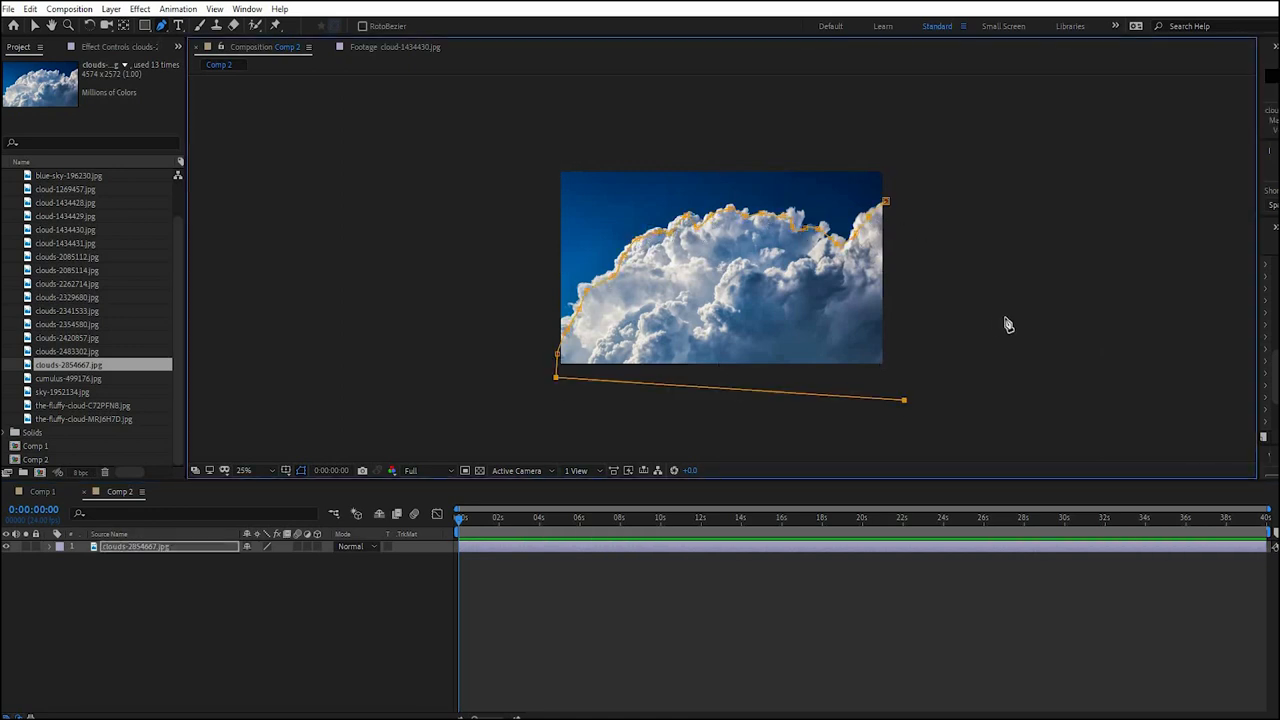
# Trace a Pen-tool mask point around a cloud photo's outline
pyautogui.click(558, 356)
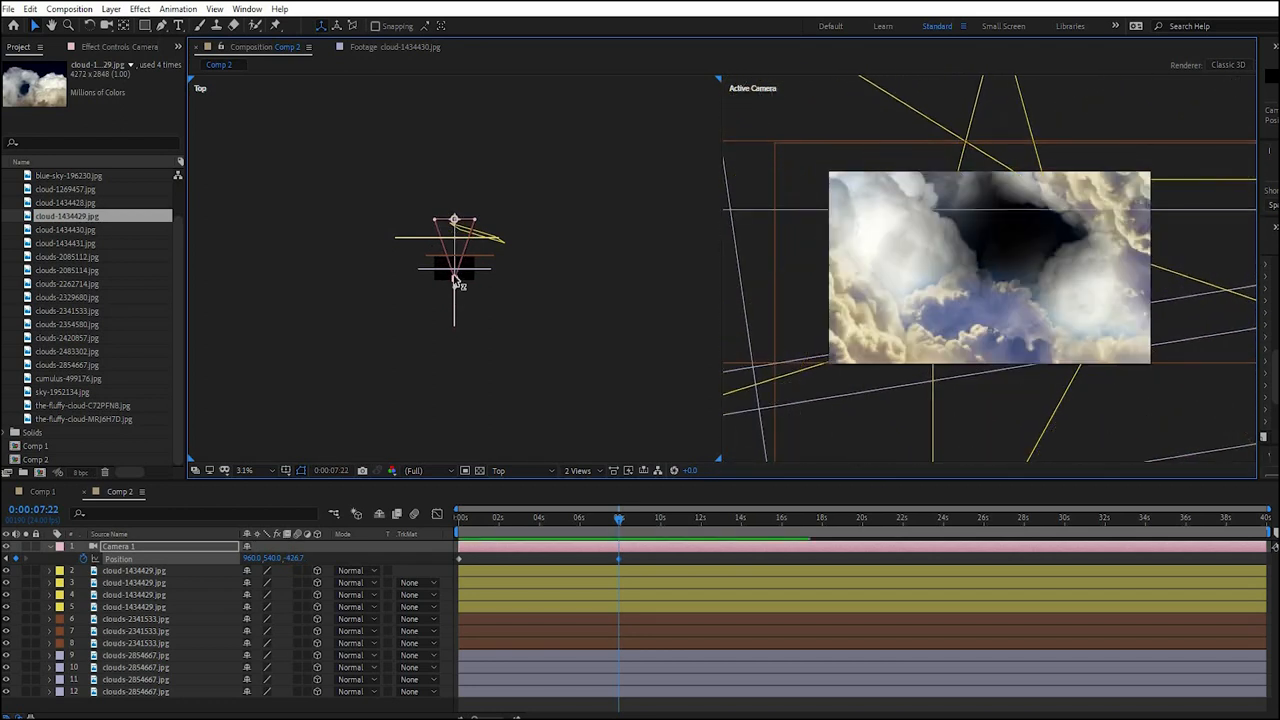
# In Top view, slide the selected cloud layer along Z toward its spot on the flight path
pyautogui.moveTo(452, 276); pyautogui.dragTo(452, 264)
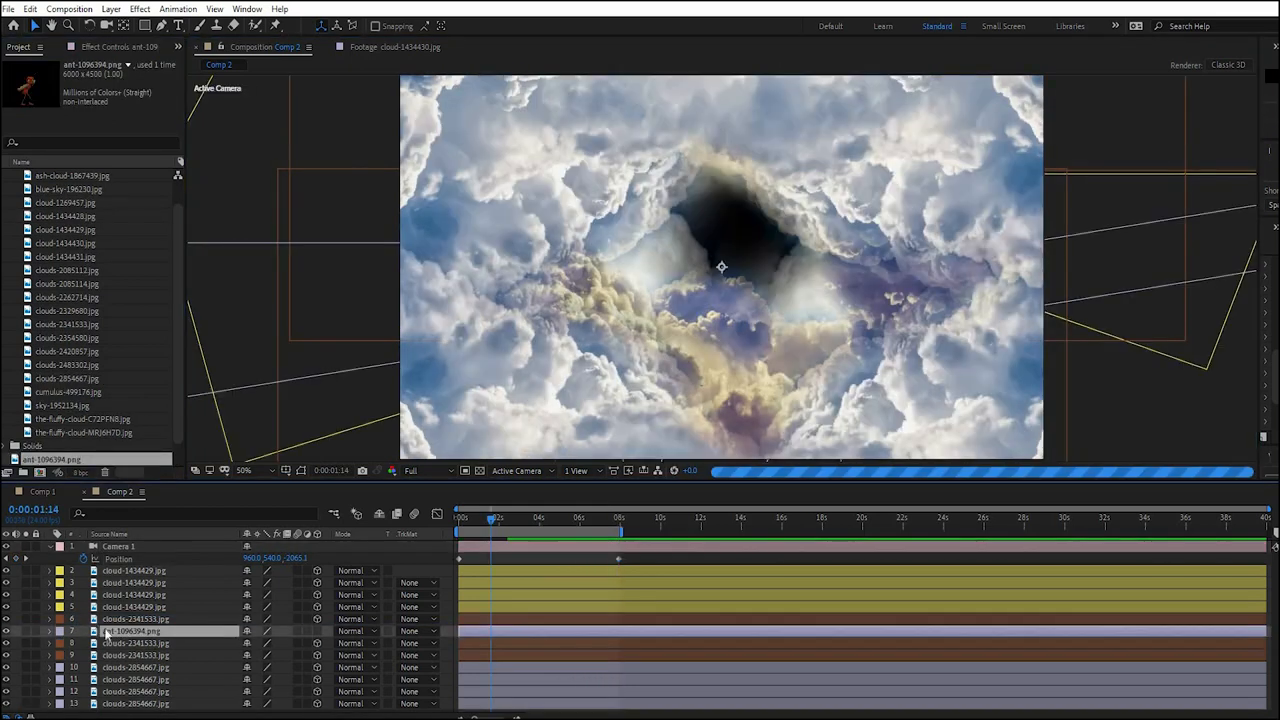
# Add the ant PNG as a 3D layer in the cloud gap and scrub to preview the approach
pyautogui.click(56, 630)
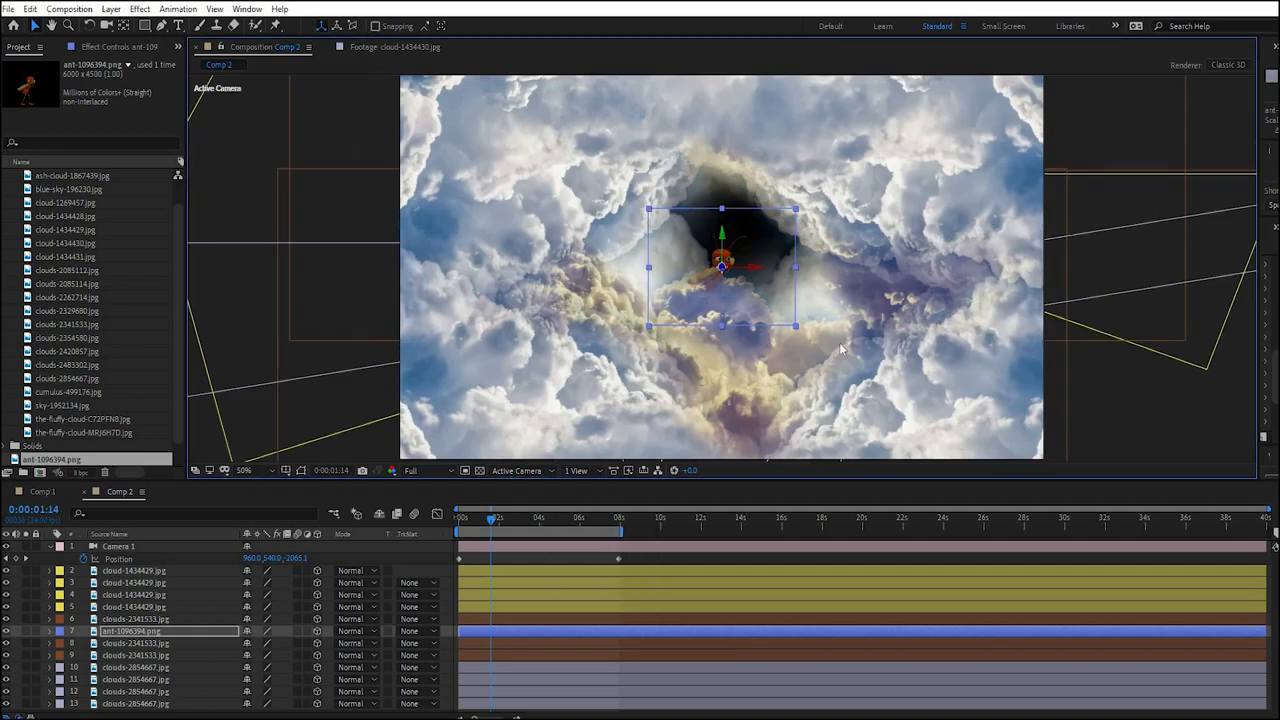
pyautogui.click(244, 470)
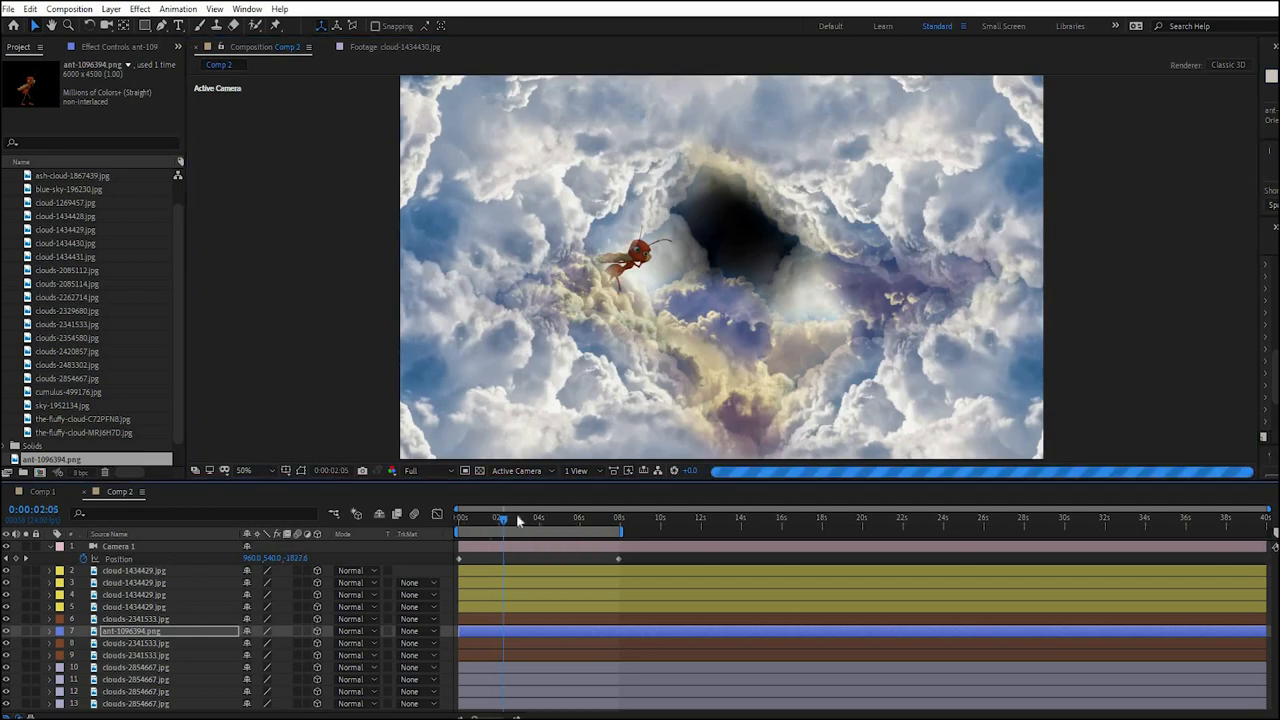
pyautogui.moveTo(502, 516); pyautogui.dragTo(578, 516)
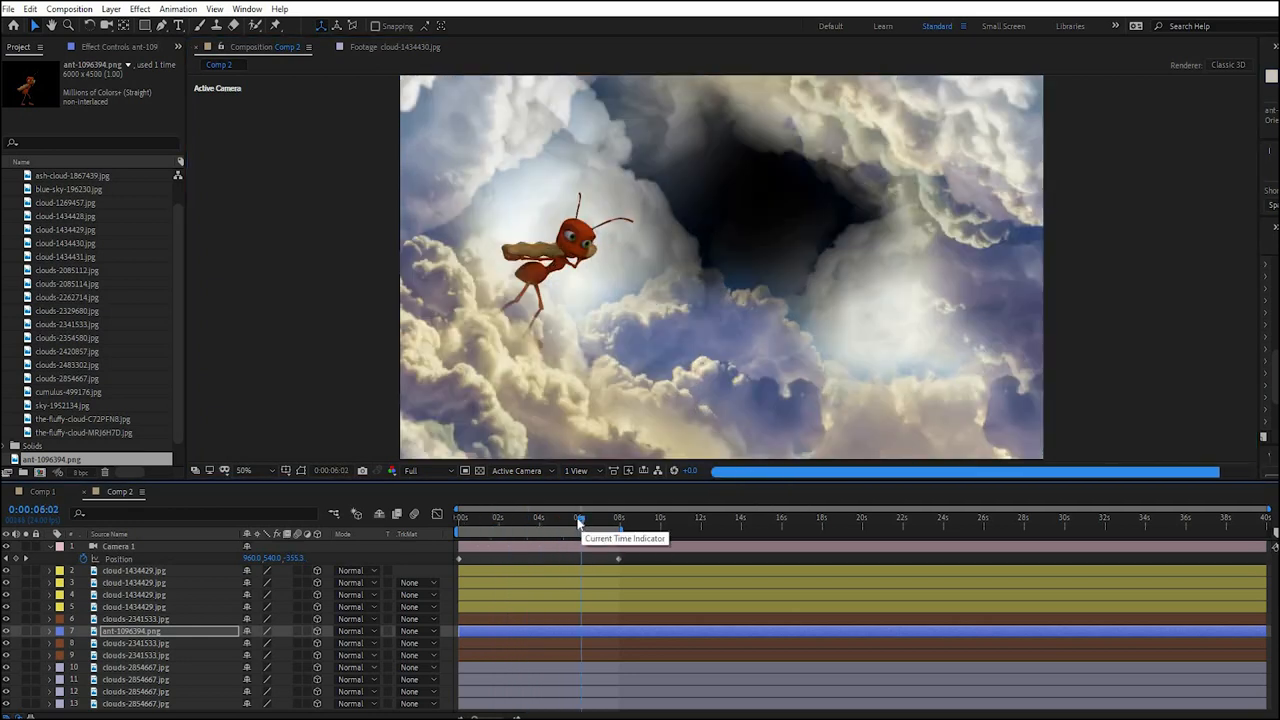